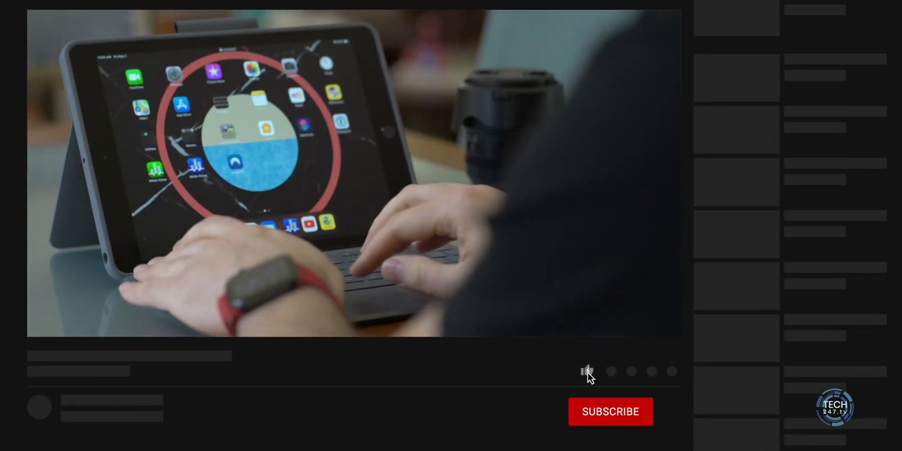
{"action": "left_click", "coordinate": [610, 411]}
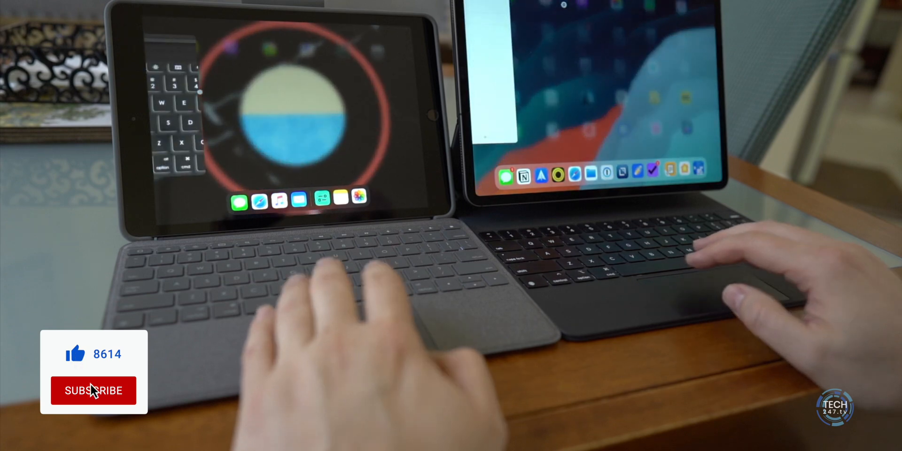
{"action": "left_click", "coordinate": [93, 390]}
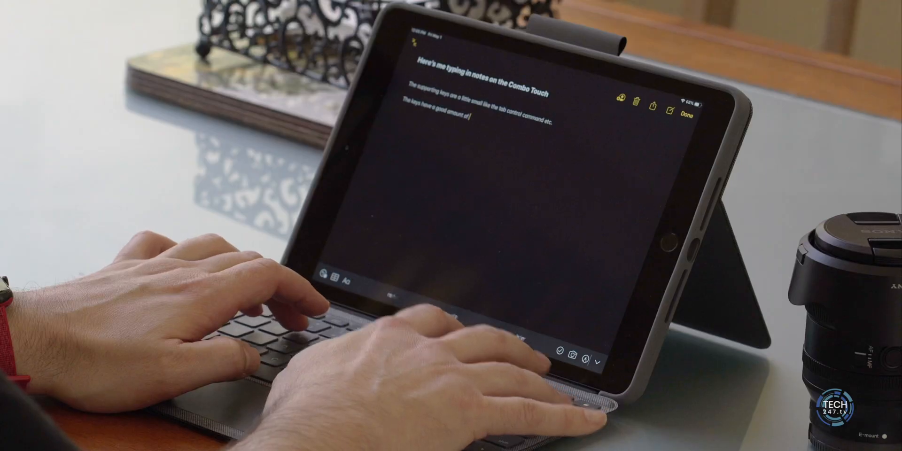
{"action": "type", "text": "key travel"}
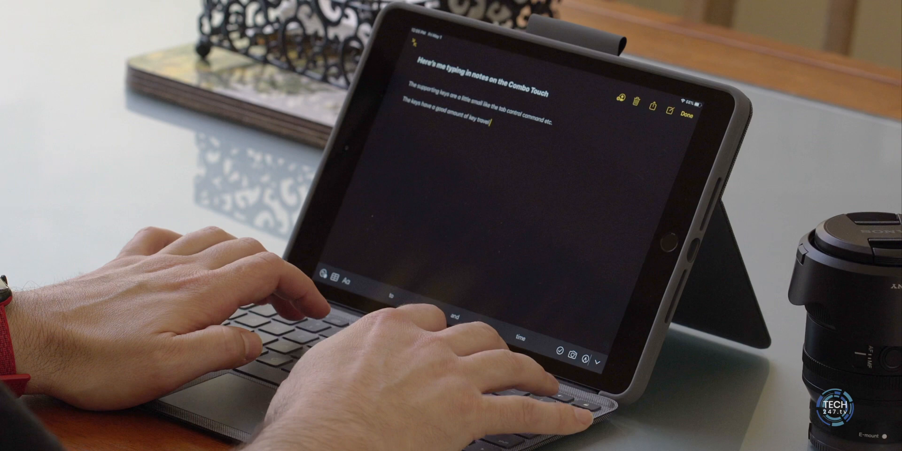